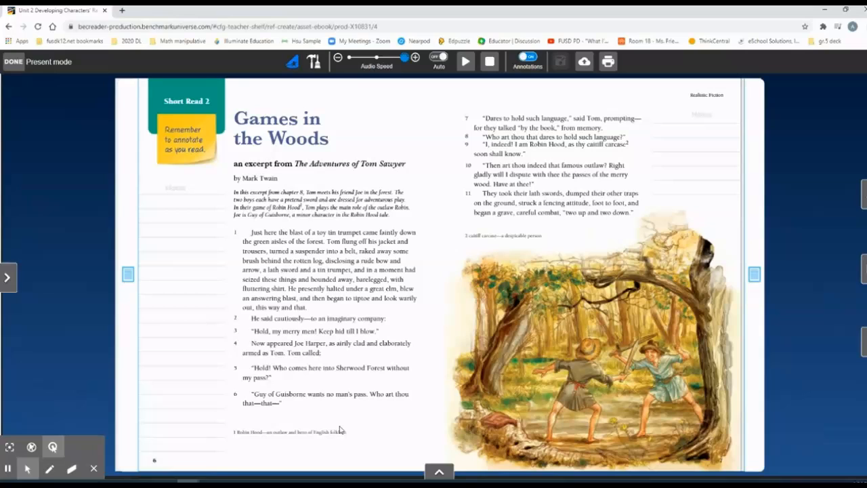
mouse_move(257, 438)
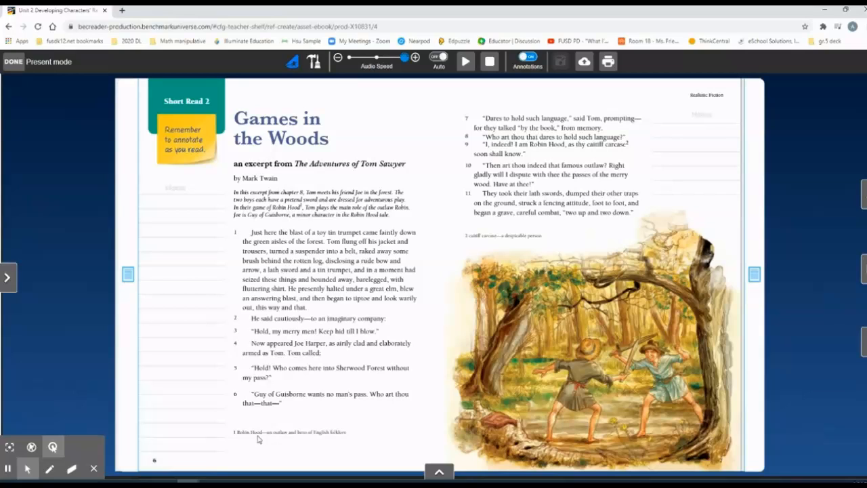
mouse_move(334, 441)
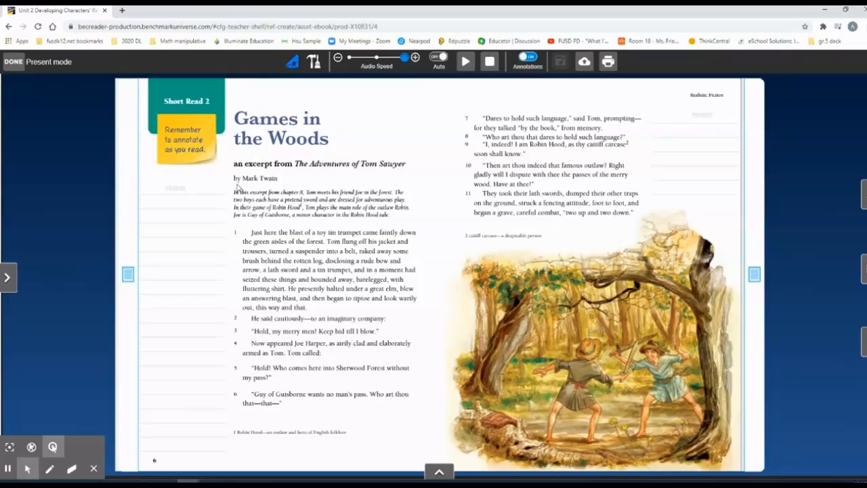
mouse_move(248, 434)
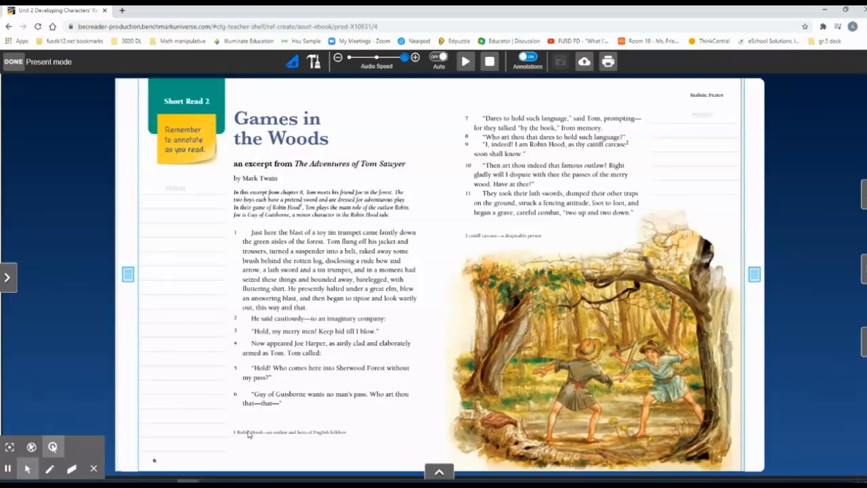
mouse_move(275, 441)
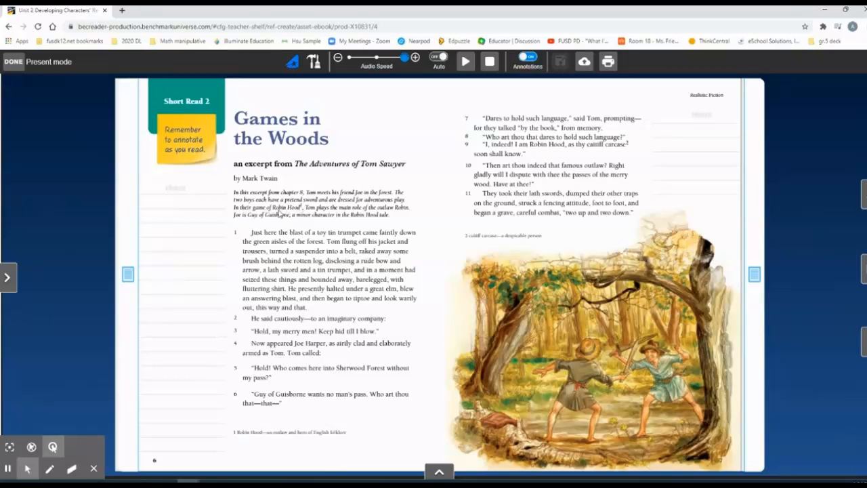
mouse_move(303, 210)
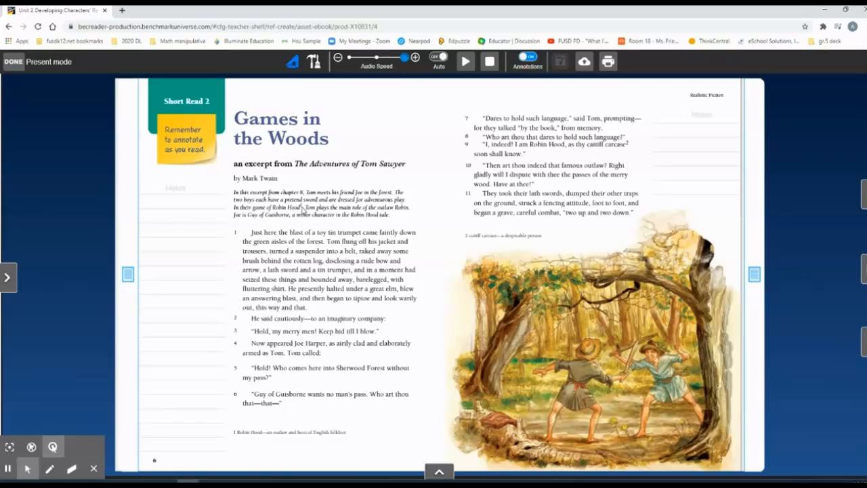
mouse_move(313, 441)
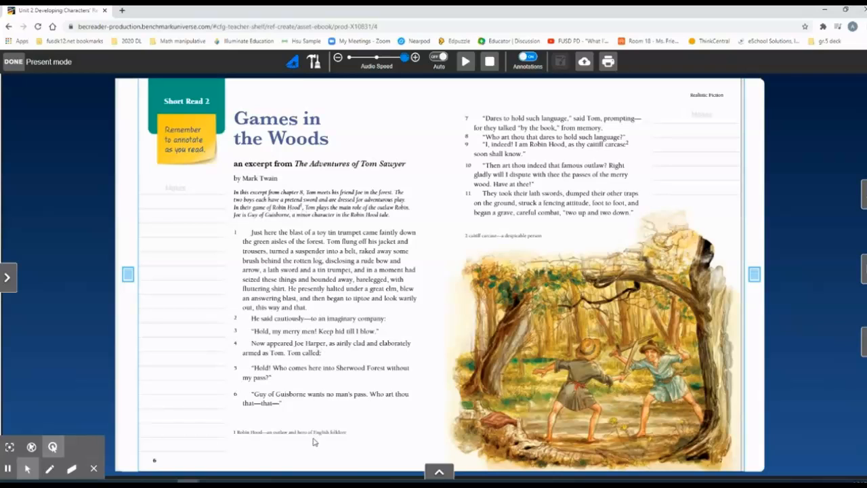
mouse_move(287, 440)
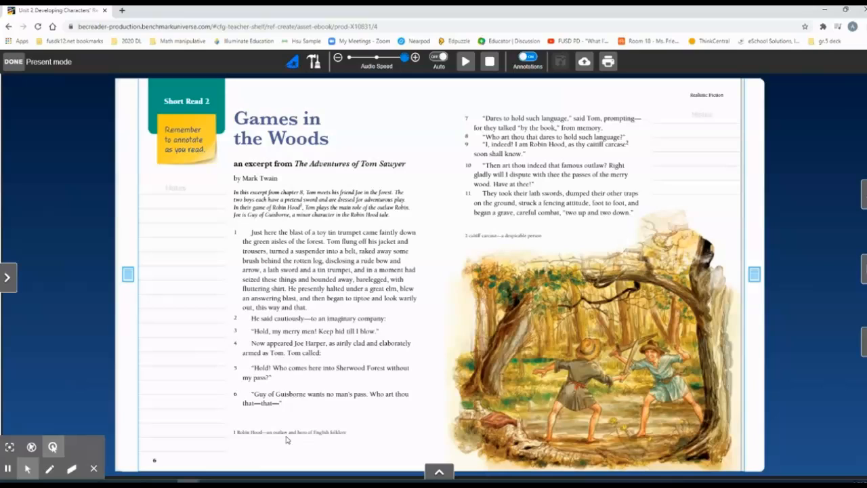
mouse_move(300, 439)
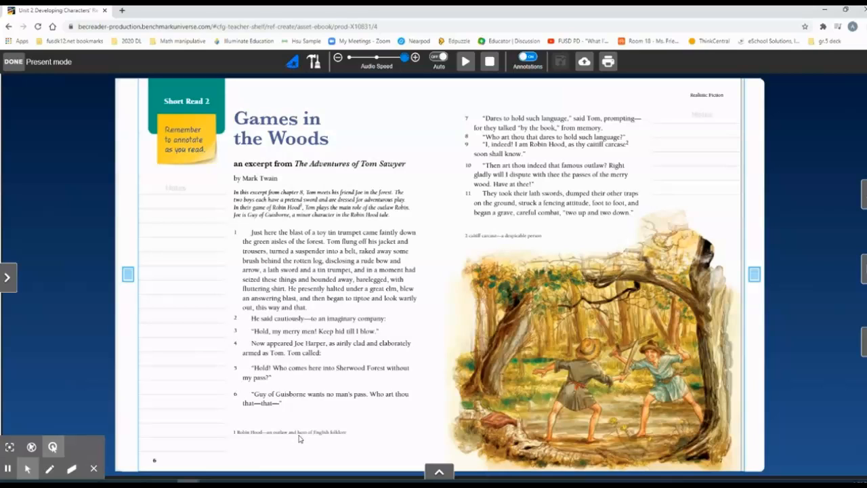
mouse_move(286, 440)
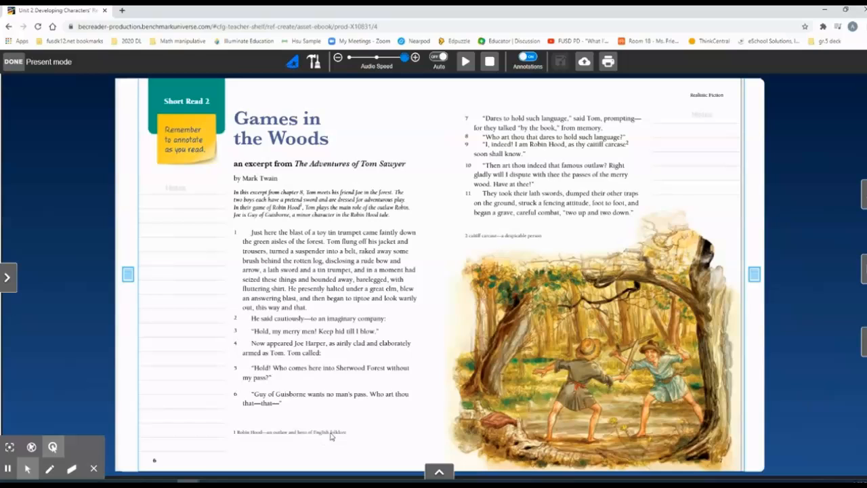
mouse_move(356, 440)
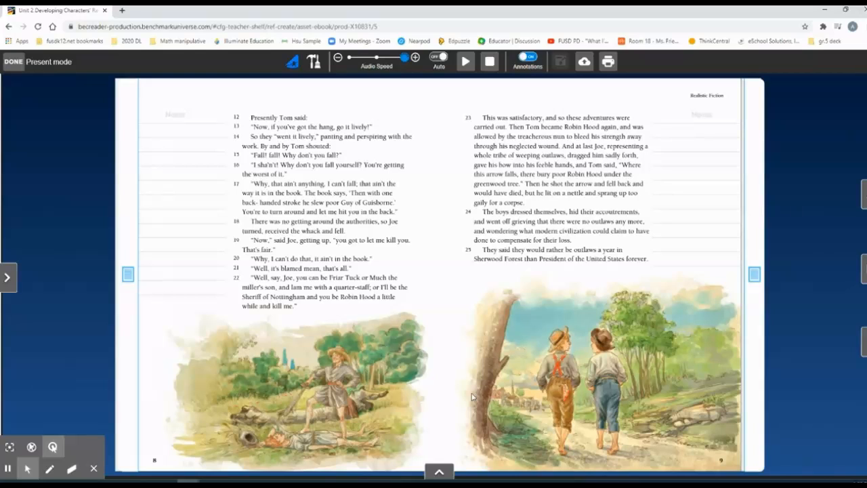
mouse_move(252, 137)
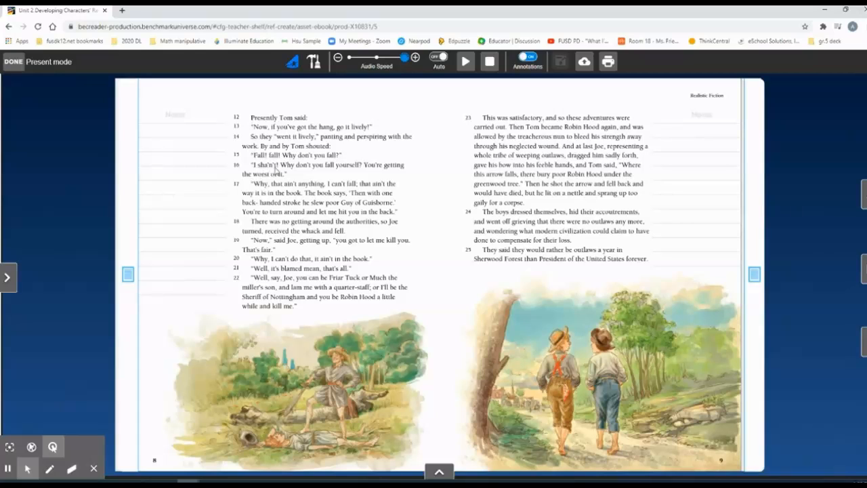
mouse_move(366, 166)
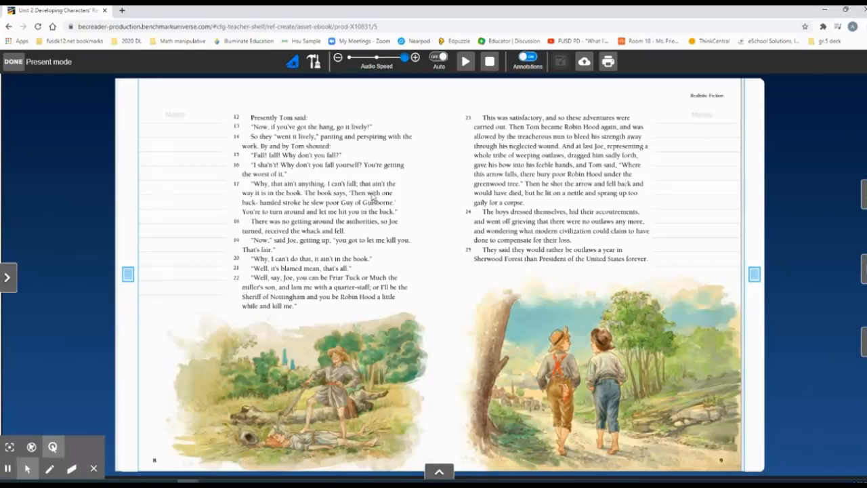
mouse_move(303, 207)
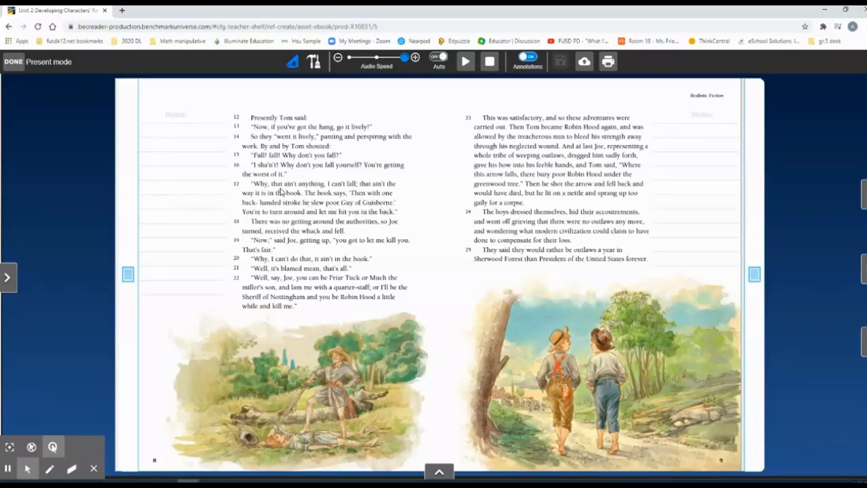
mouse_move(292, 193)
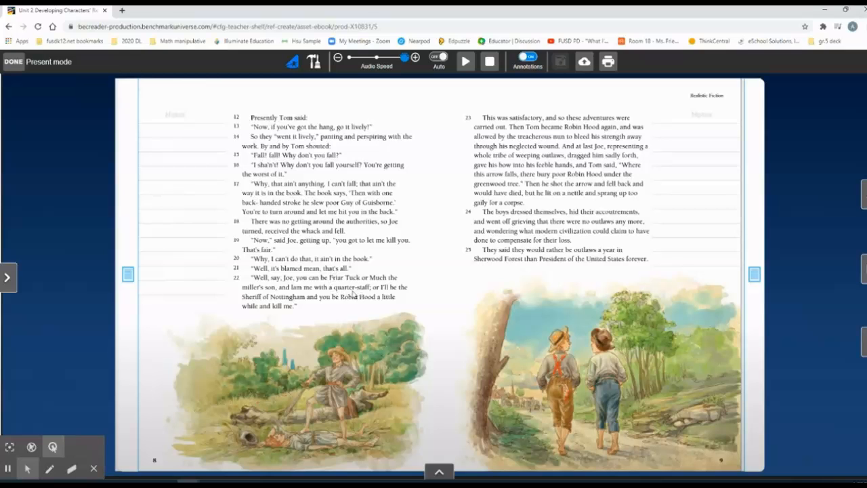
mouse_move(257, 447)
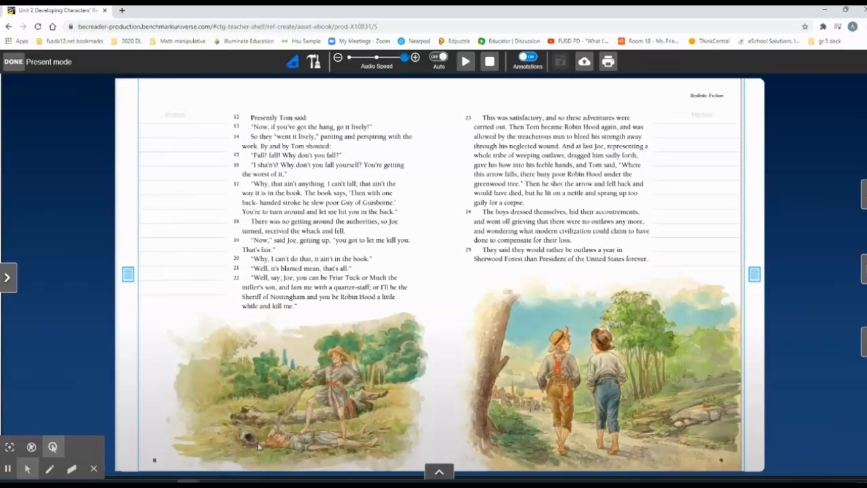